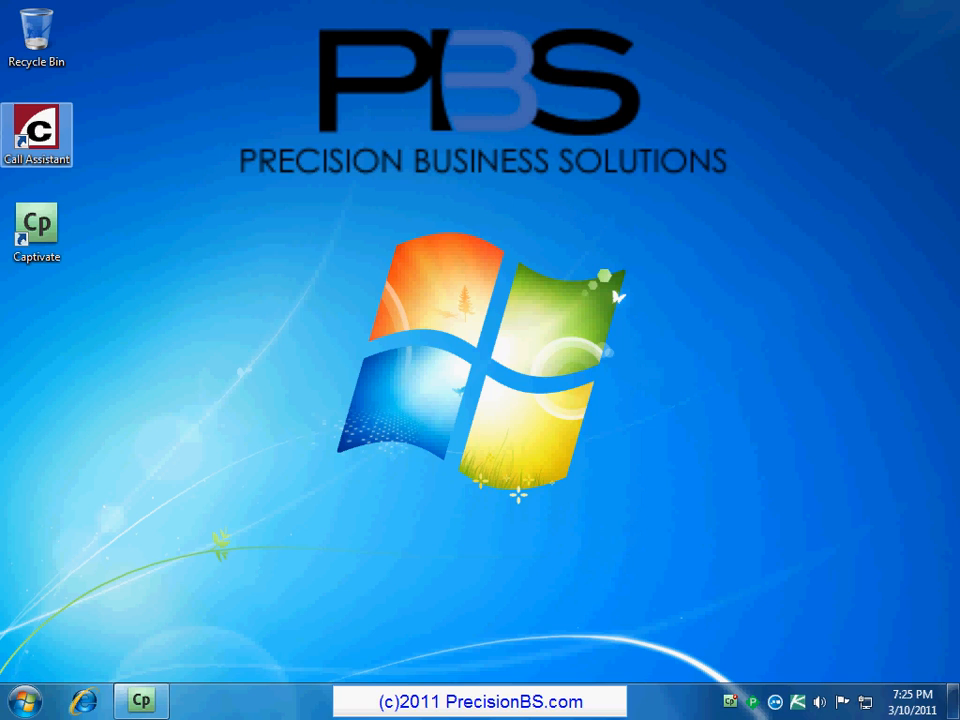
# Step: Launch Internet Explorer from the taskbar and reach the Remote Web Access sign-in page
pyautogui.click(82, 700)
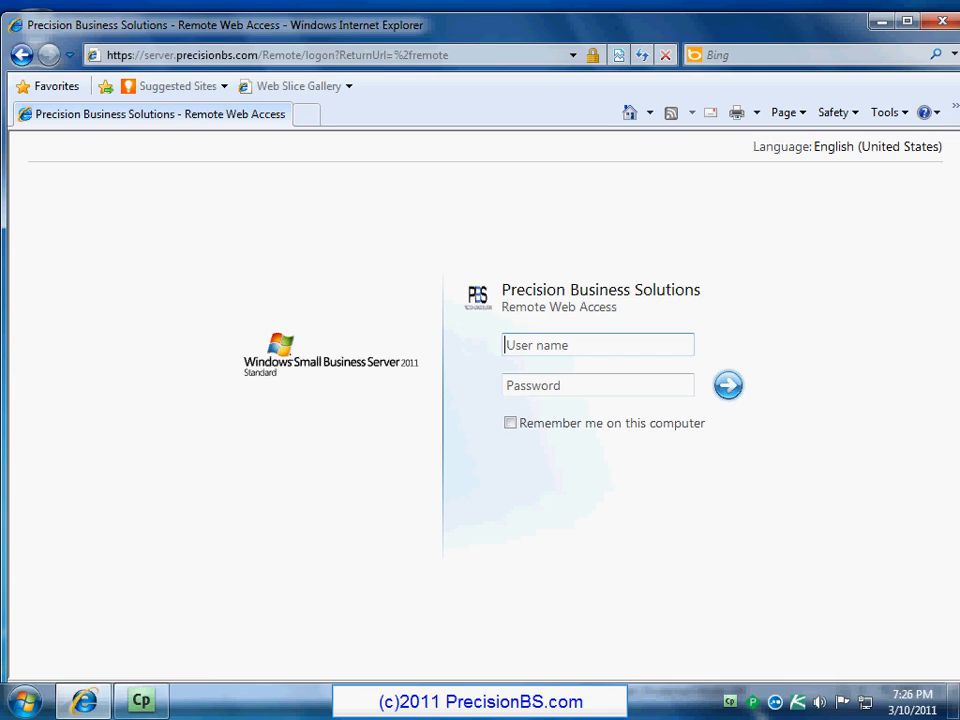
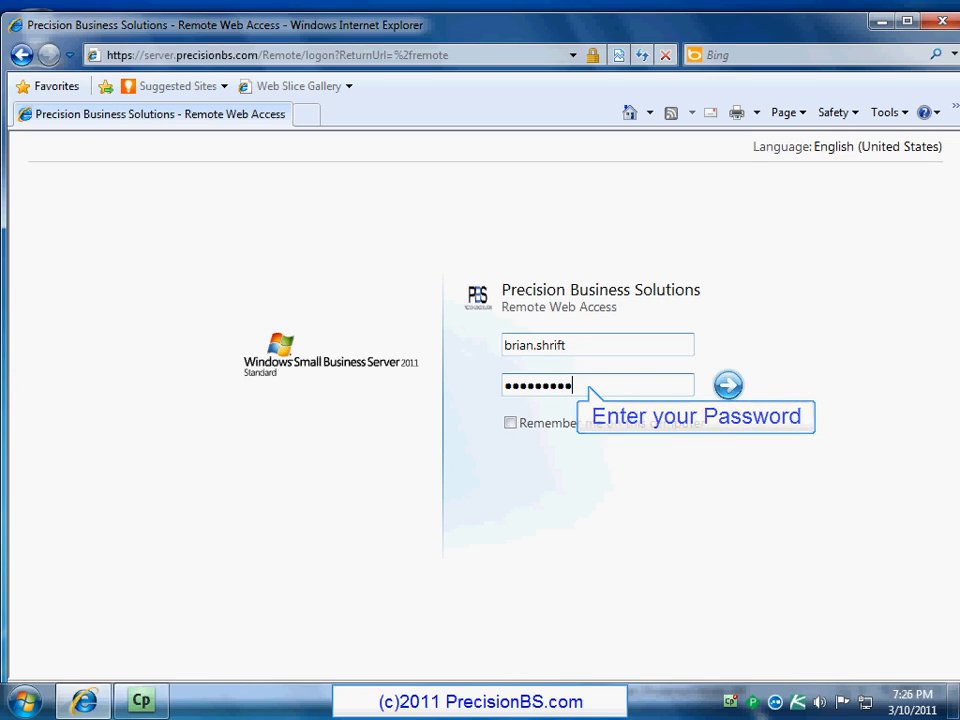
pyautogui.click(728, 386)
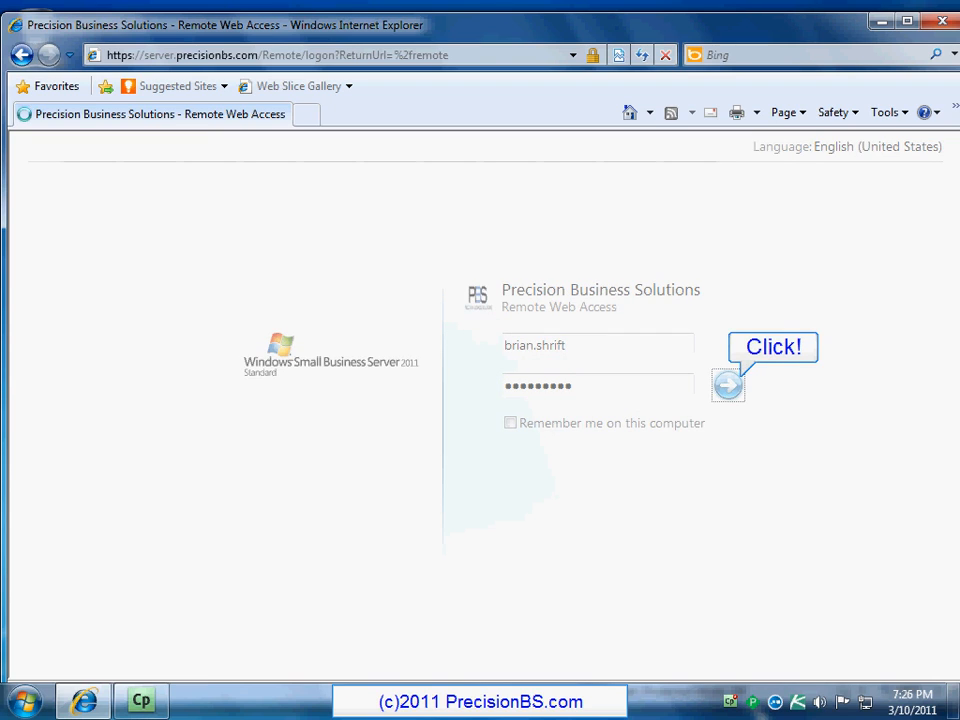
# Step: Wait for the Remote Web Access home page to finish loading after sign-in
pyautogui.click(728, 387)
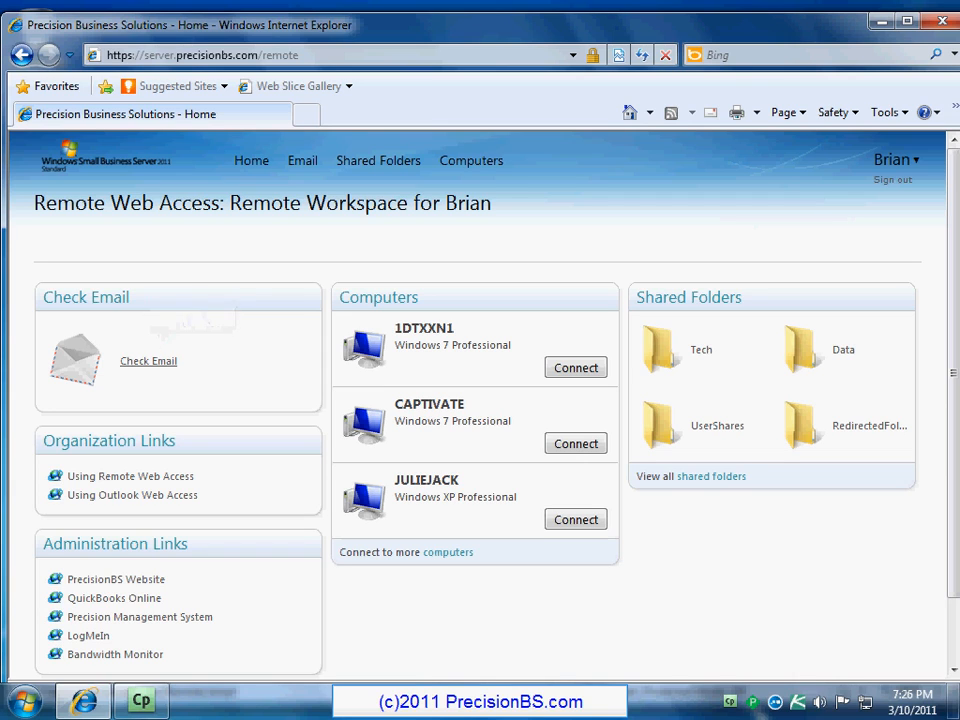
# Step: Open Outlook Web App through the Check Email link
pyautogui.click(148, 360)
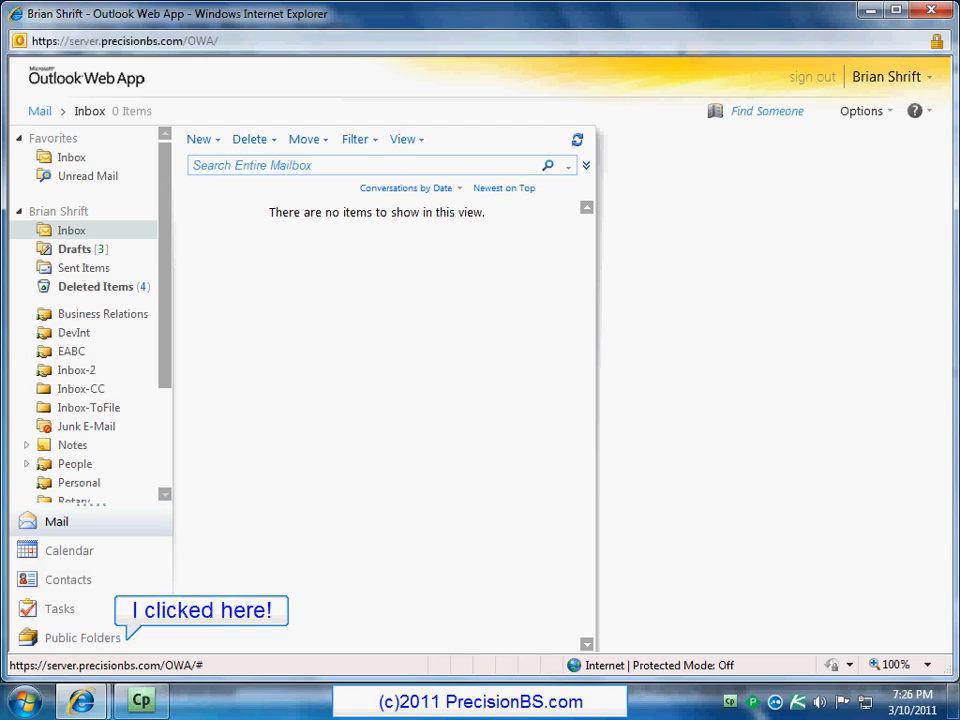
pyautogui.click(82, 637)
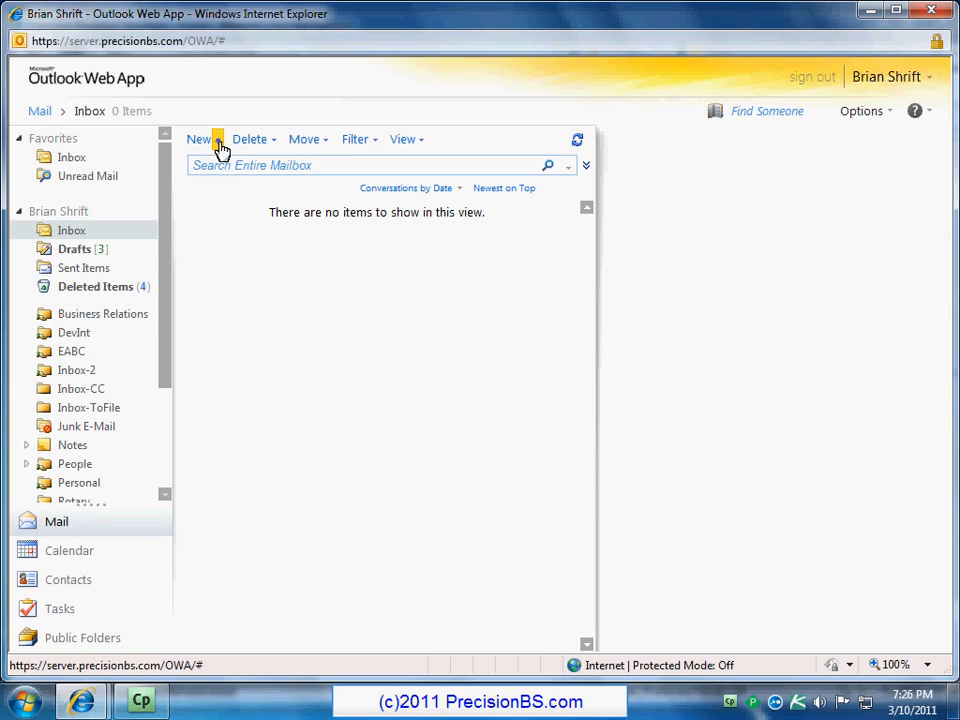
# Step: Create a new message, maximize its window, and bring up the address book
pyautogui.click(200, 139)
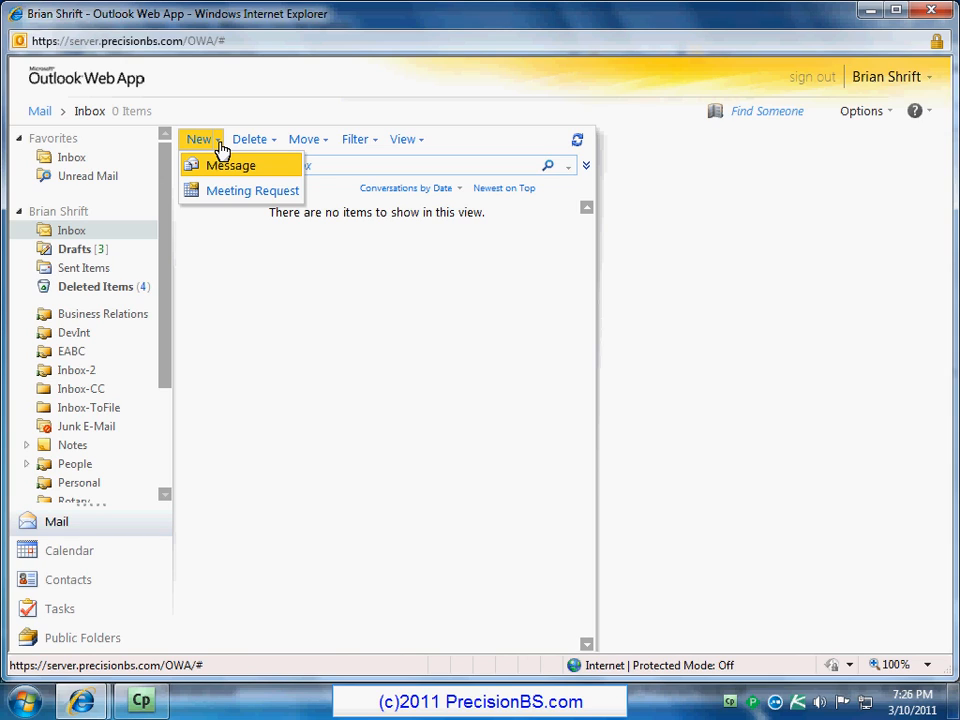
pyautogui.moveTo(224, 156)
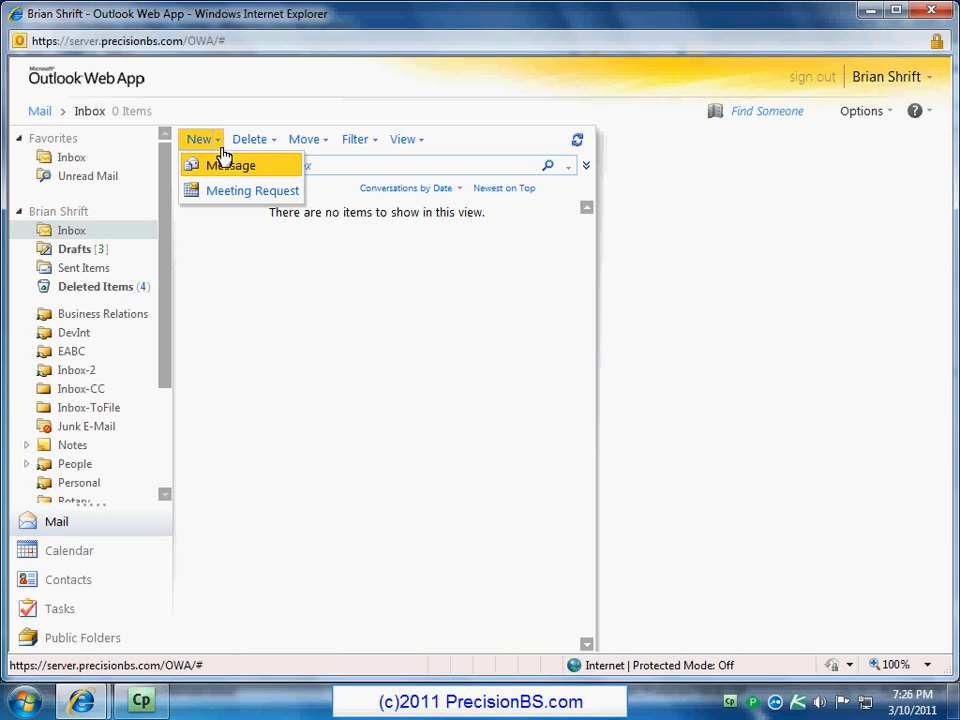
pyautogui.click(231, 165)
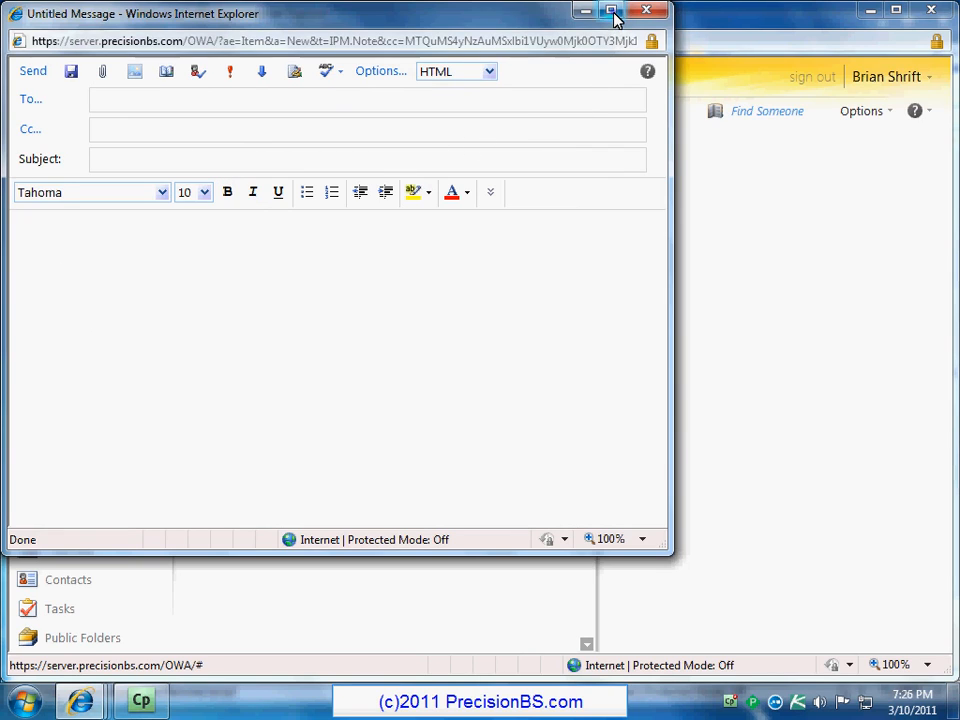
pyautogui.click(611, 11)
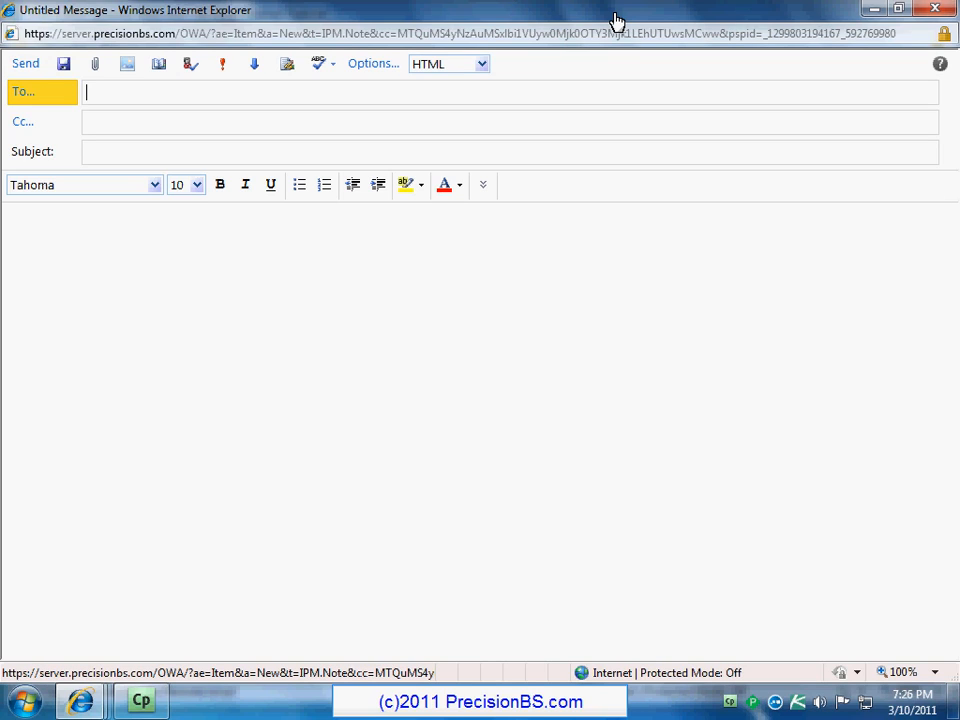
pyautogui.moveTo(26, 63)
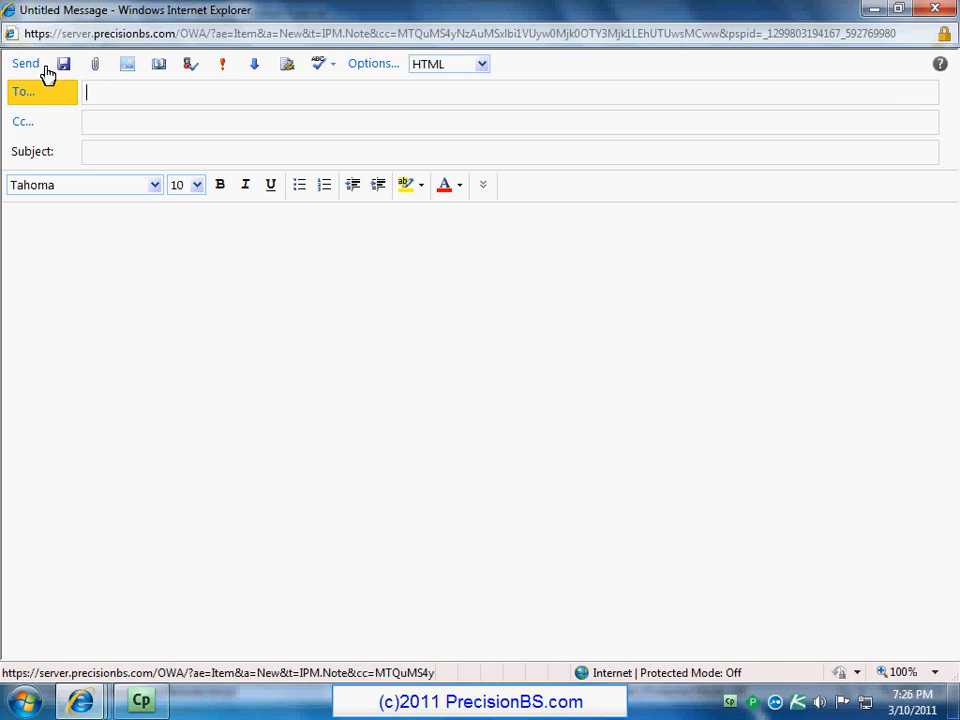
pyautogui.click(22, 91)
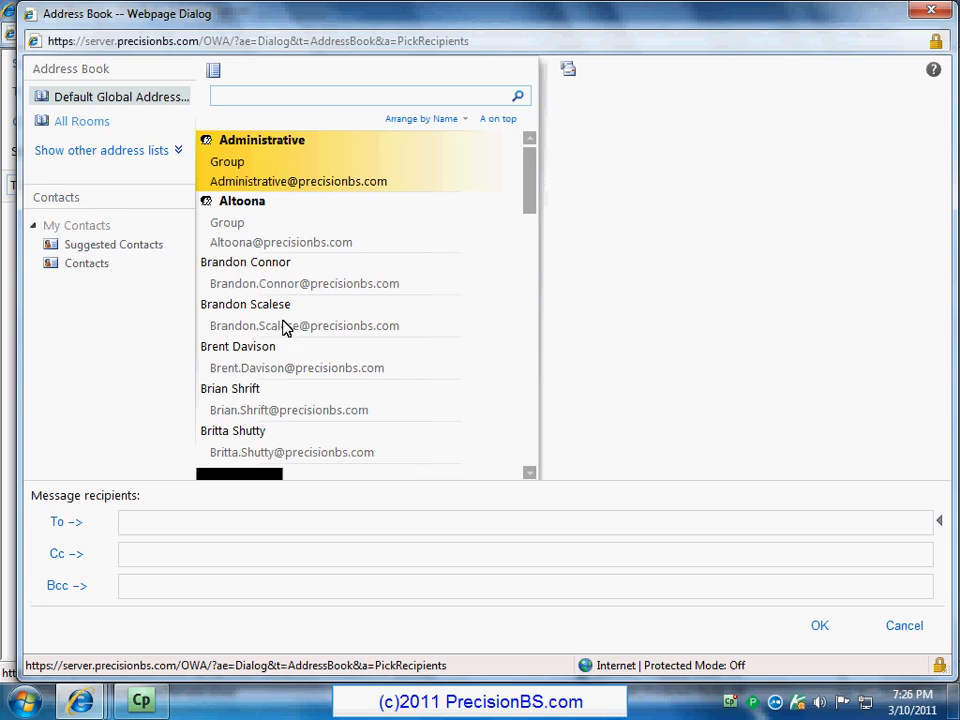
pyautogui.doubleClick(237, 346)
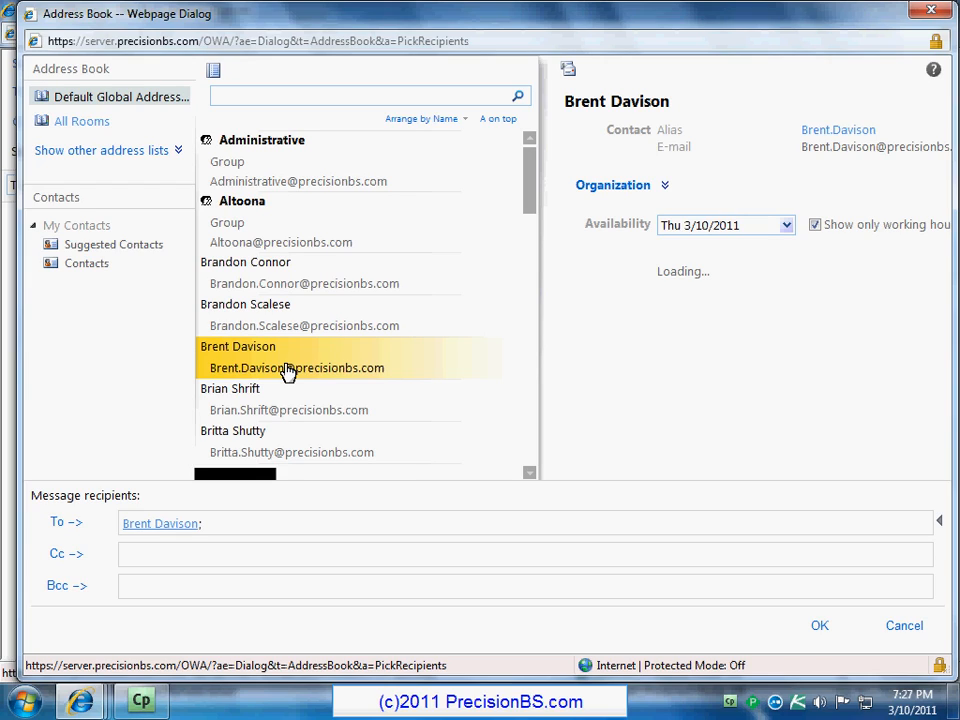
pyautogui.moveTo(784, 505)
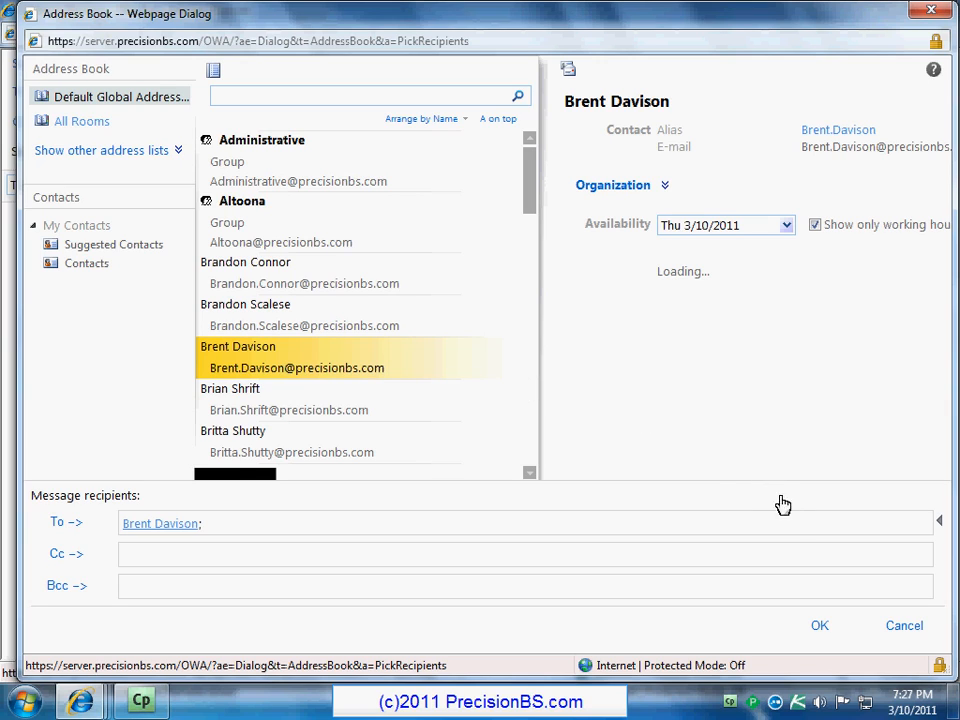
pyautogui.click(819, 625)
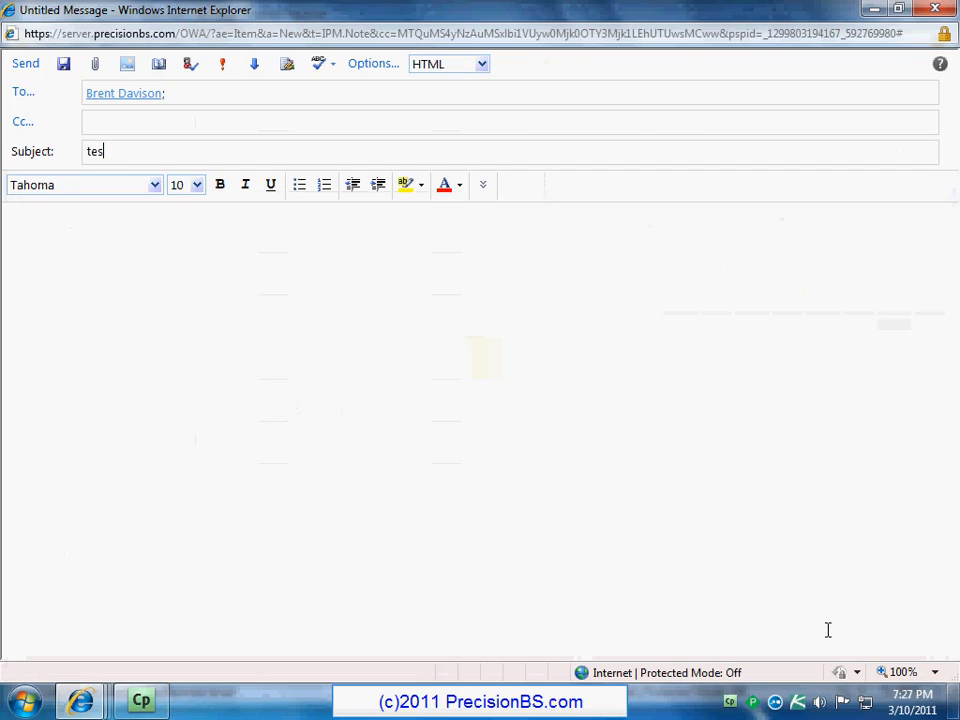
pyautogui.write('test')
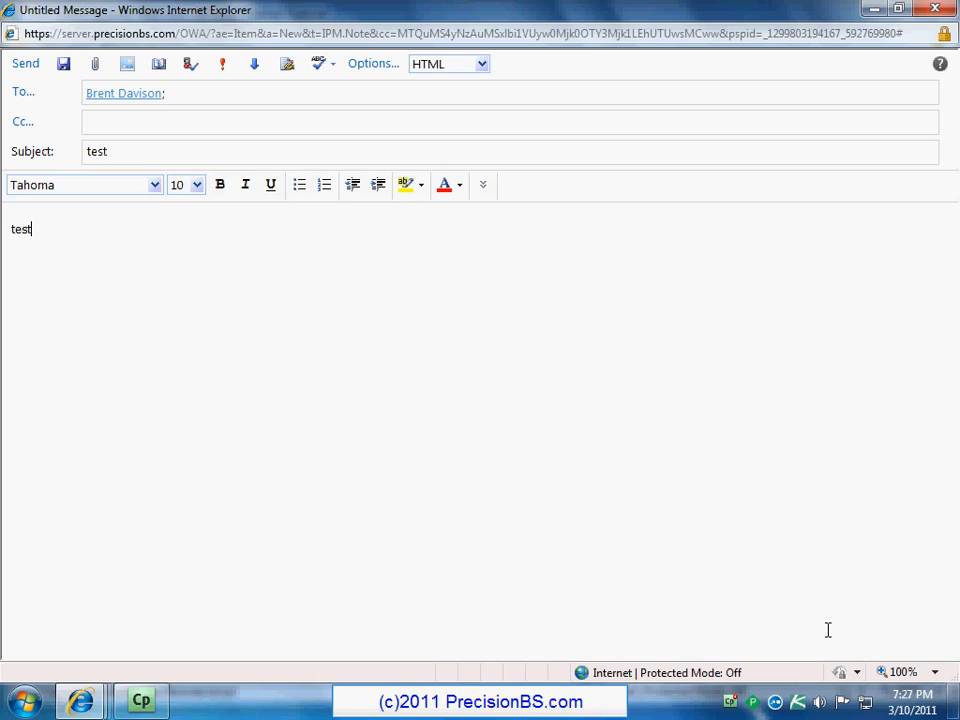
pyautogui.moveTo(334, 279)
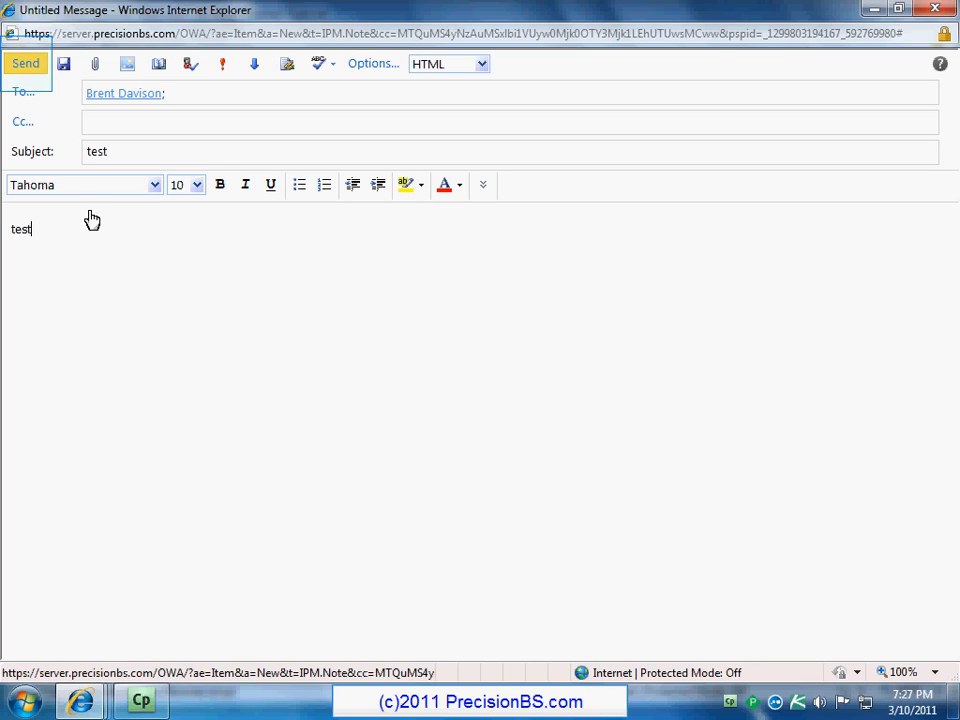
# Step: Send the test message and open the Options drop-down over the Inbox
pyautogui.click(25, 63)
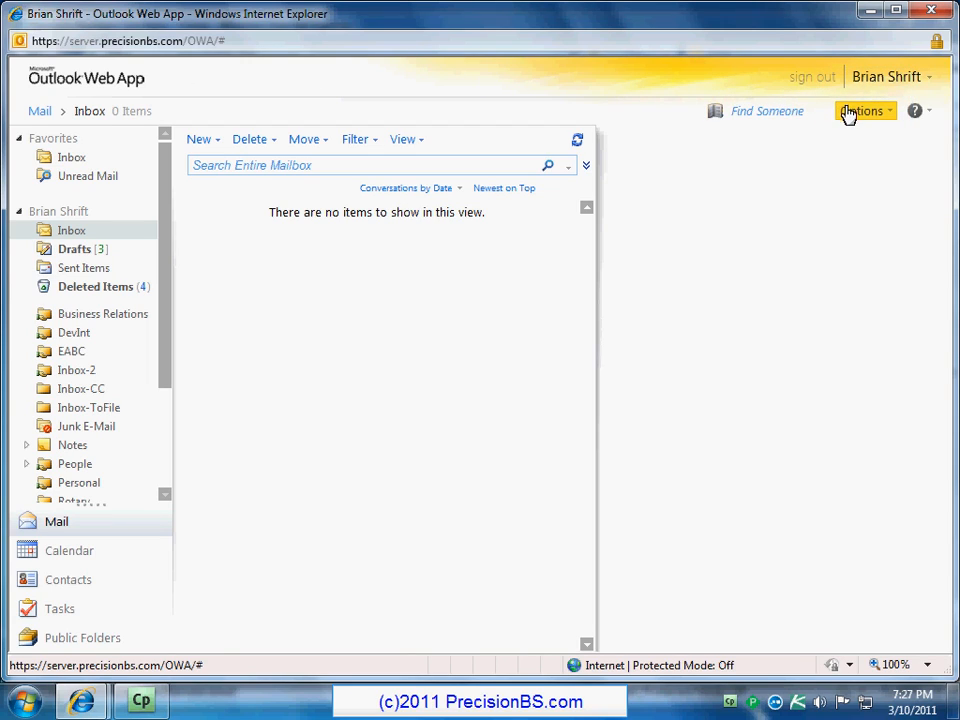
pyautogui.click(862, 111)
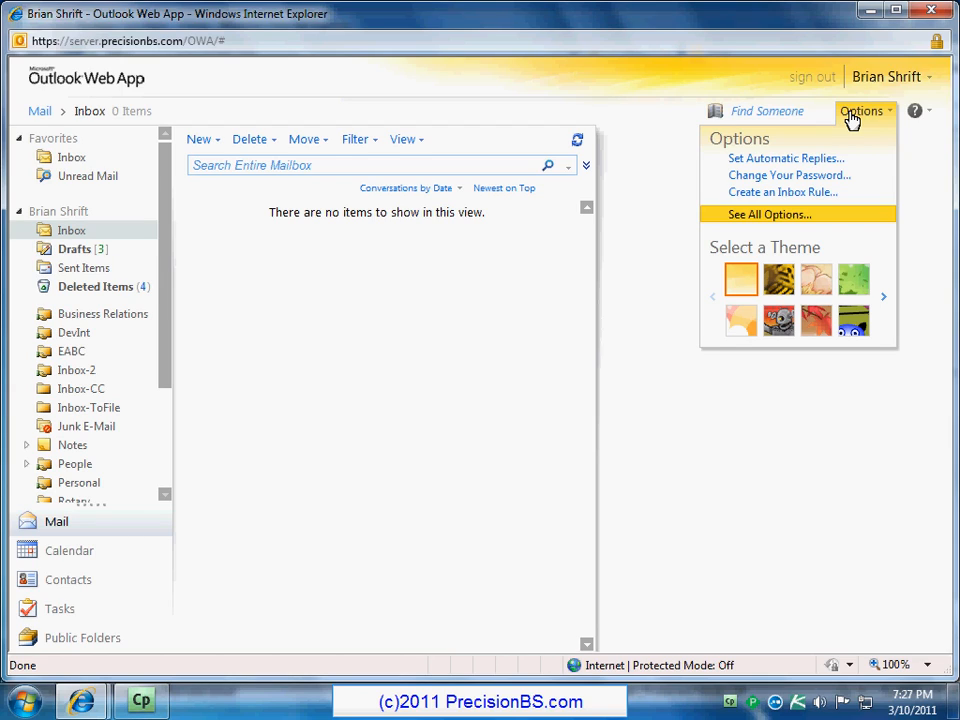
pyautogui.moveTo(800, 168)
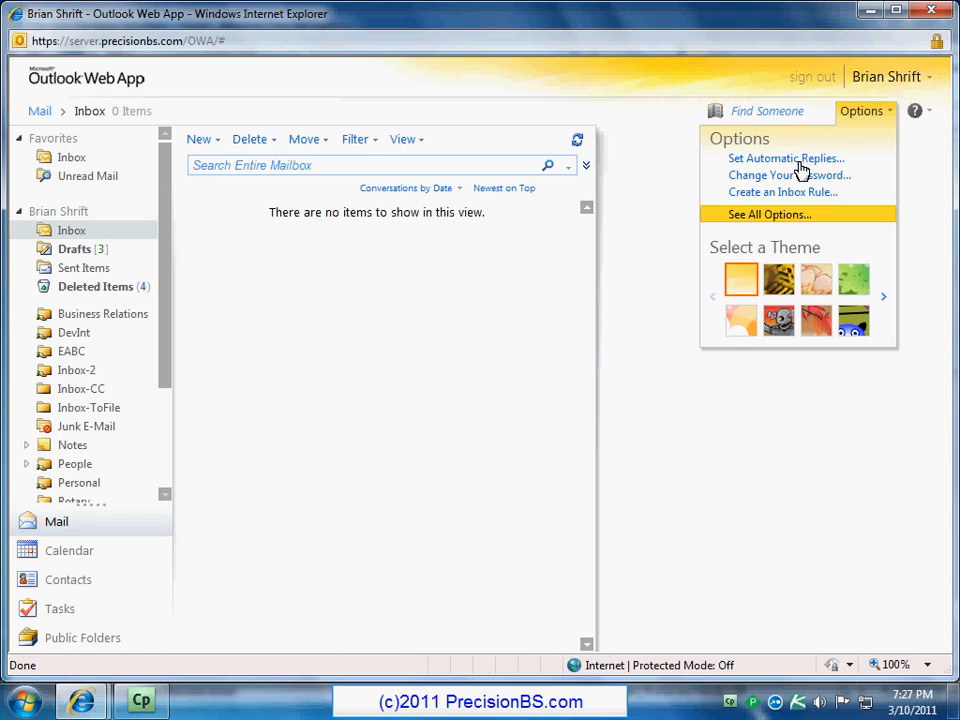
# Step: Choose See All Options to reach the My Account page
pyautogui.click(769, 214)
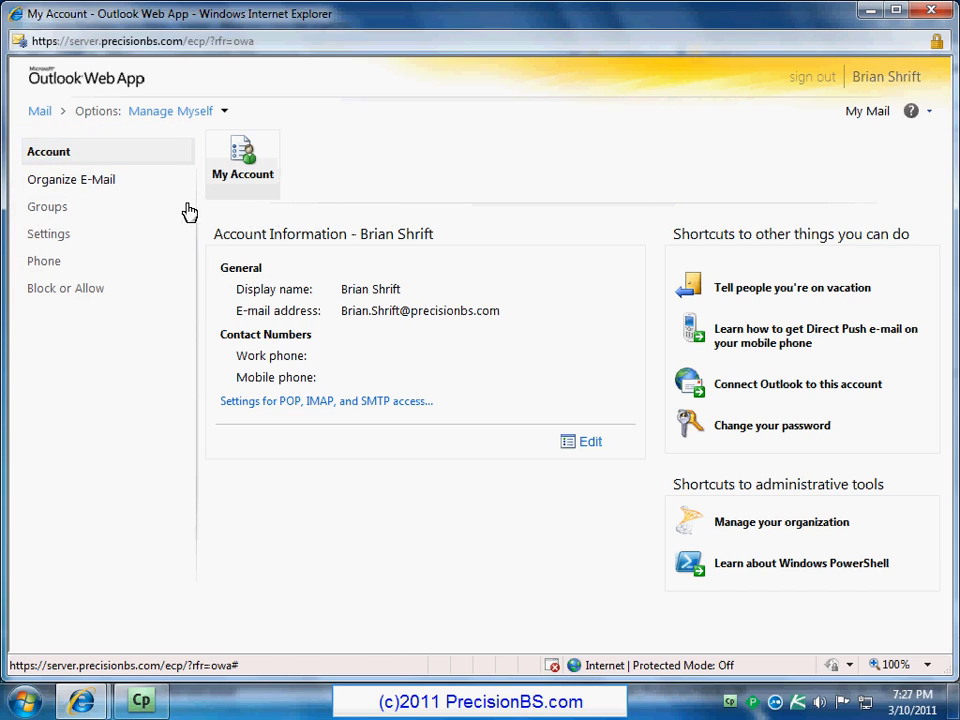
pyautogui.moveTo(82, 190)
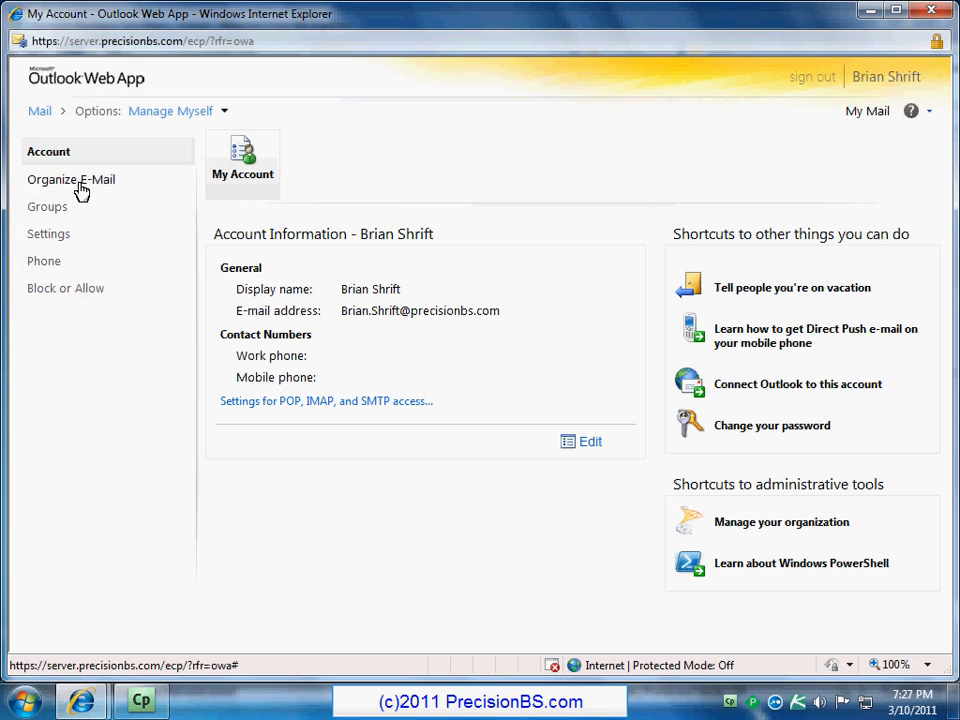
# Step: Switch to Organize E-Mail to view the empty Inbox Rules list
pyautogui.click(71, 178)
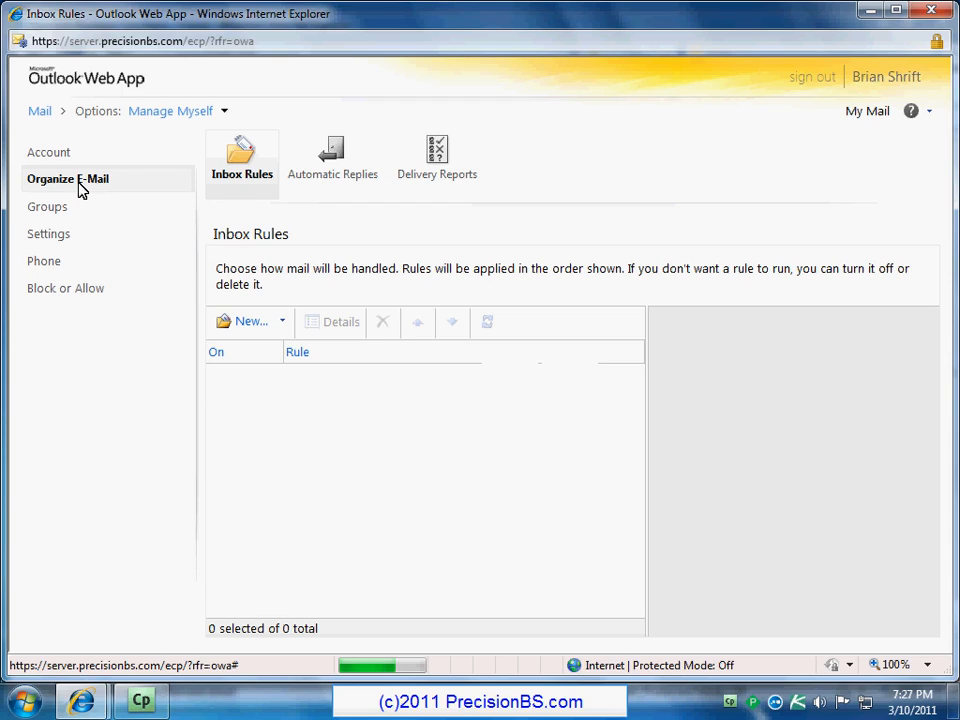
pyautogui.click(46, 206)
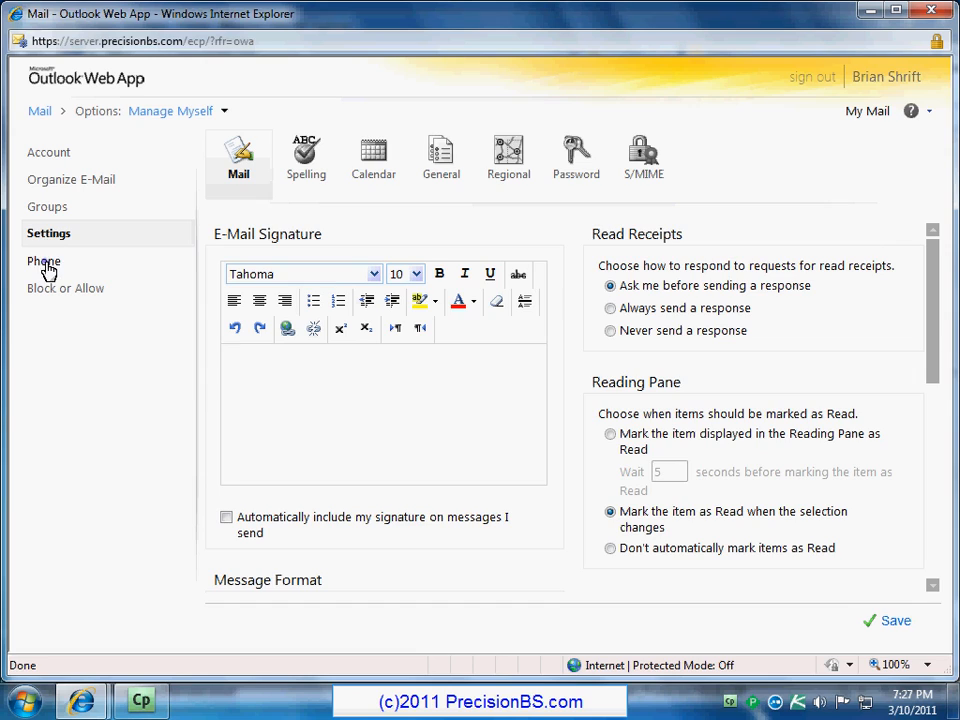
# Step: View the Mobile Phones page listing the synced iPad and iPhone
pyautogui.click(43, 261)
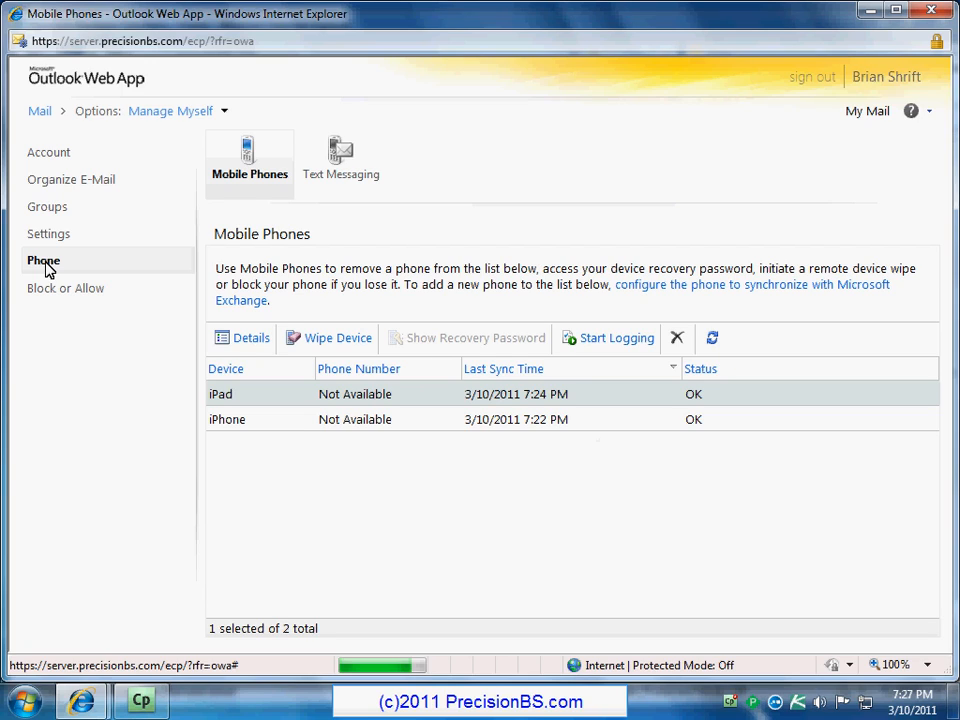
pyautogui.click(504, 368)
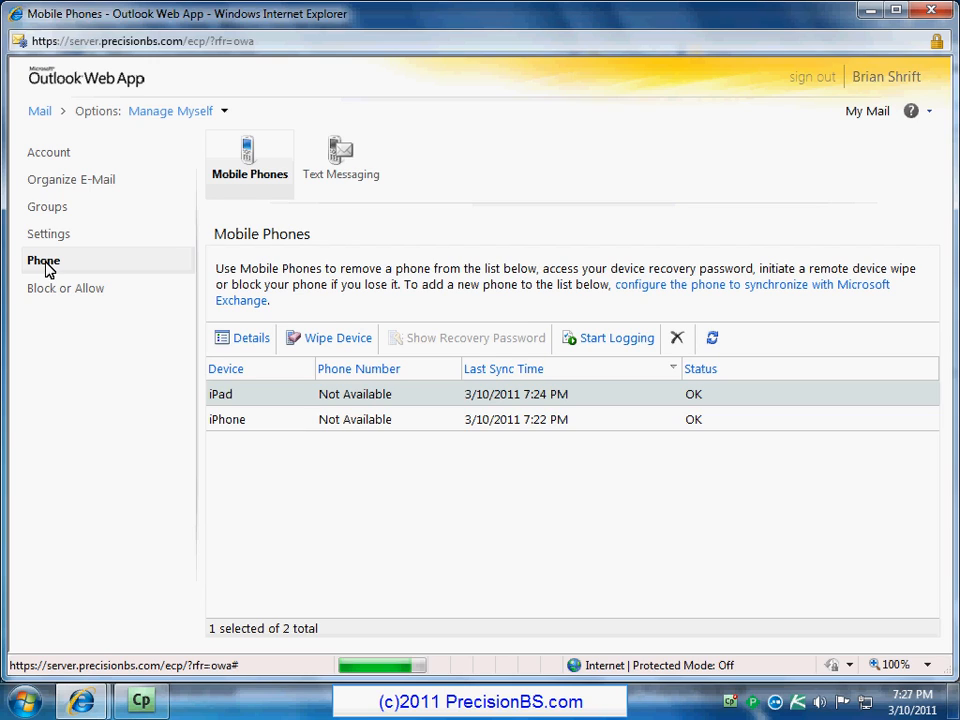
# Step: Show the Block or Allow junk e-mail settings with filtering on and two safe senders
pyautogui.click(65, 287)
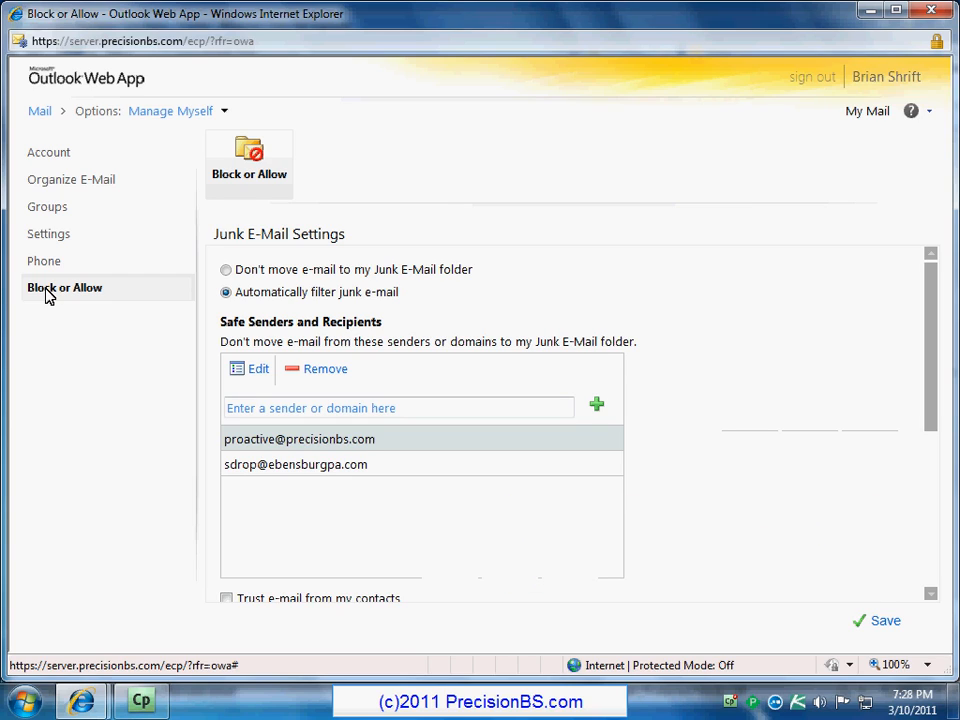
pyautogui.moveTo(530, 267)
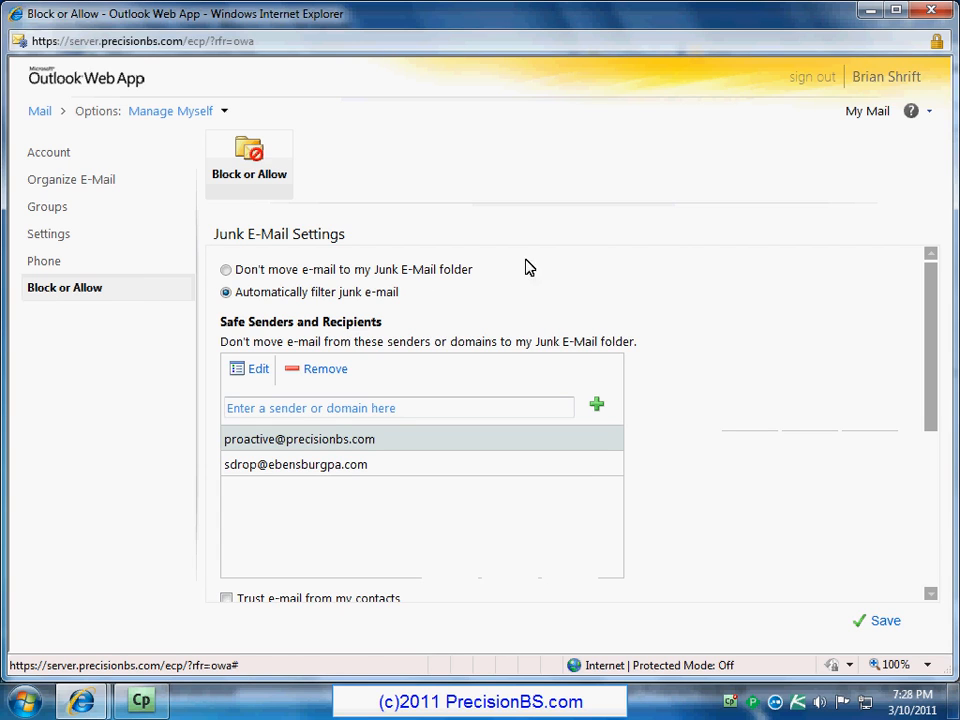